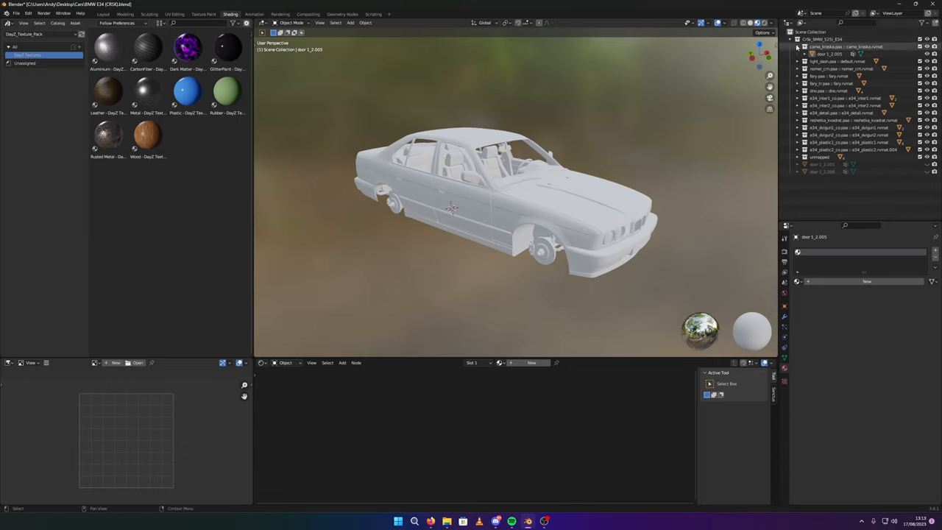
# - Assign the GlitterPaint asset material to the selected car body object
pyautogui.click(600, 243)
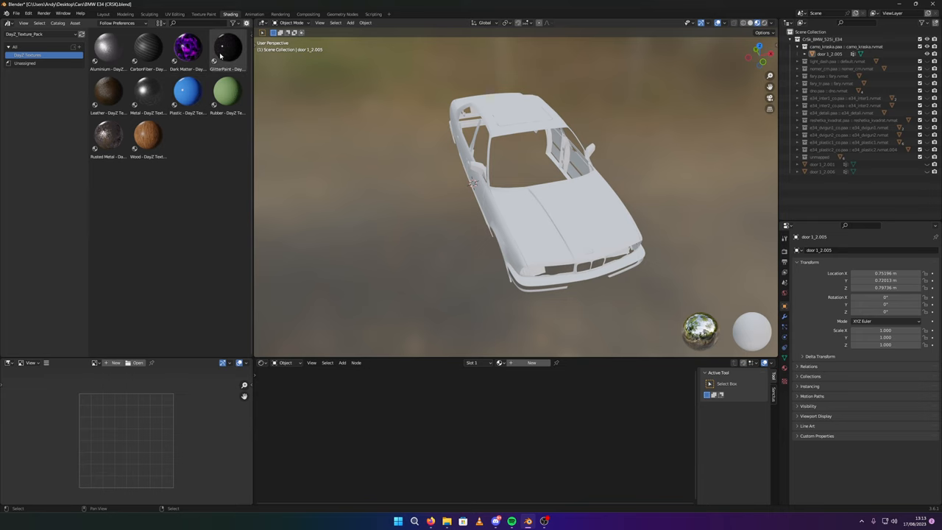
pyautogui.click(227, 47)
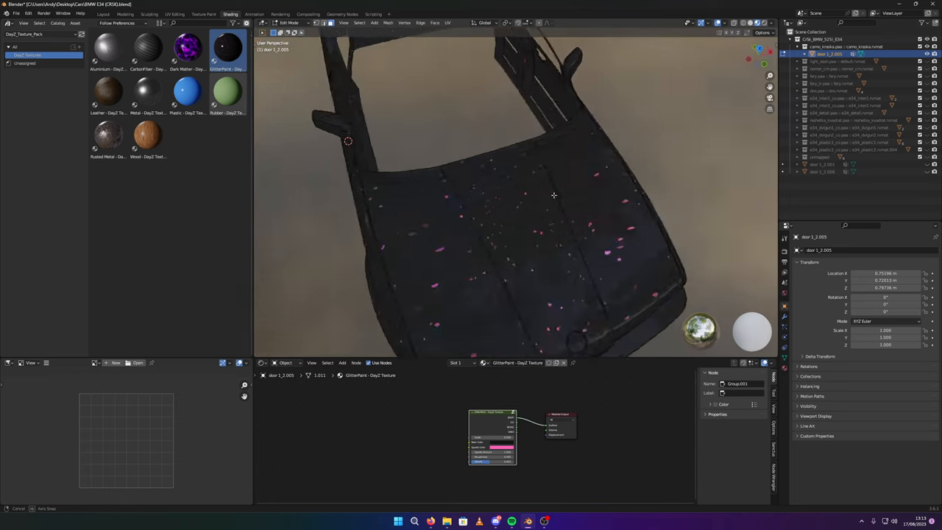
# - Inspect the paint by orbiting, then enter Edit Mode to expose the body mesh
pyautogui.moveTo(554, 194); pyautogui.dragTo(454, 185)
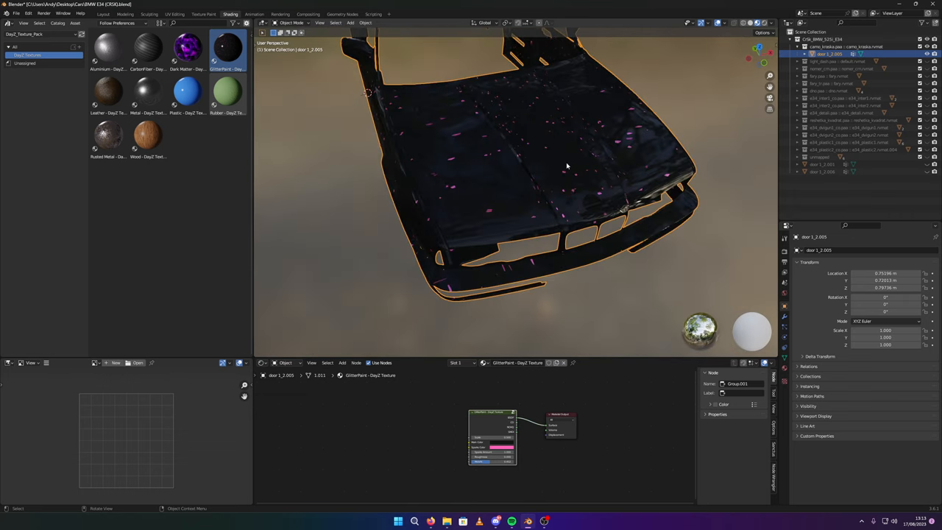
pyautogui.moveTo(516, 112)
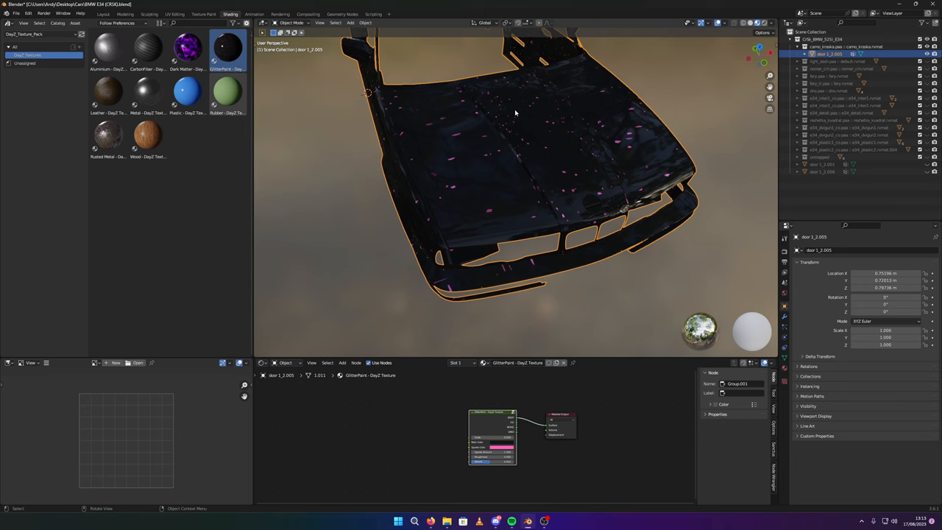
pyautogui.press('Tab')
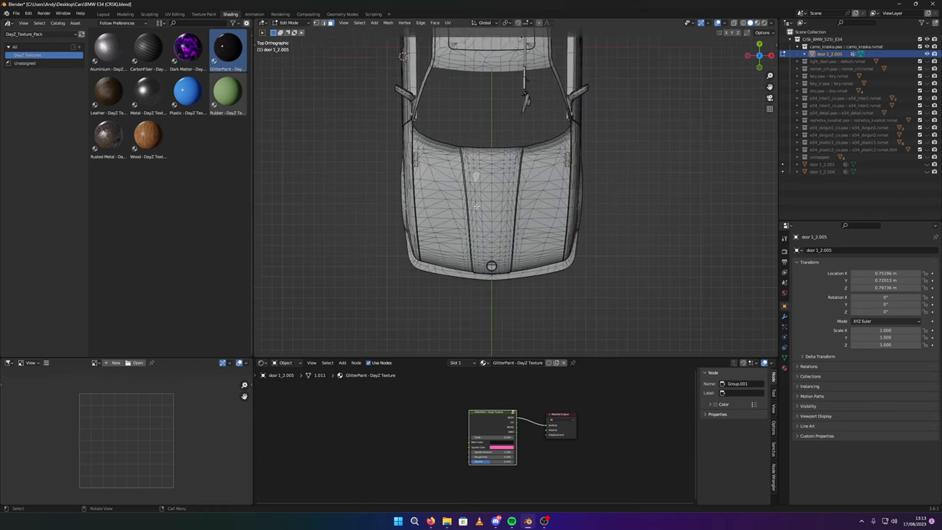
# - Zoom onto the hood and orbit to view its centre strip faces from below
pyautogui.scroll(-3)
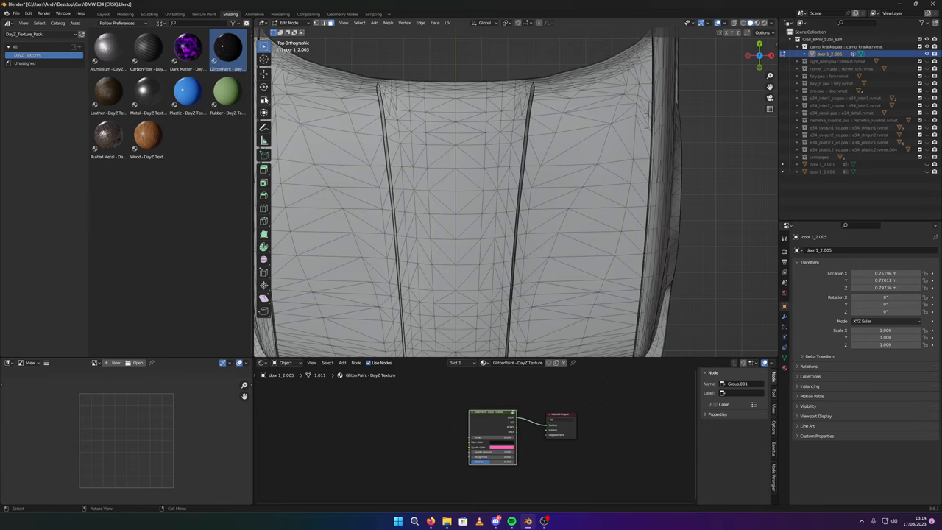
pyautogui.moveTo(263, 169)
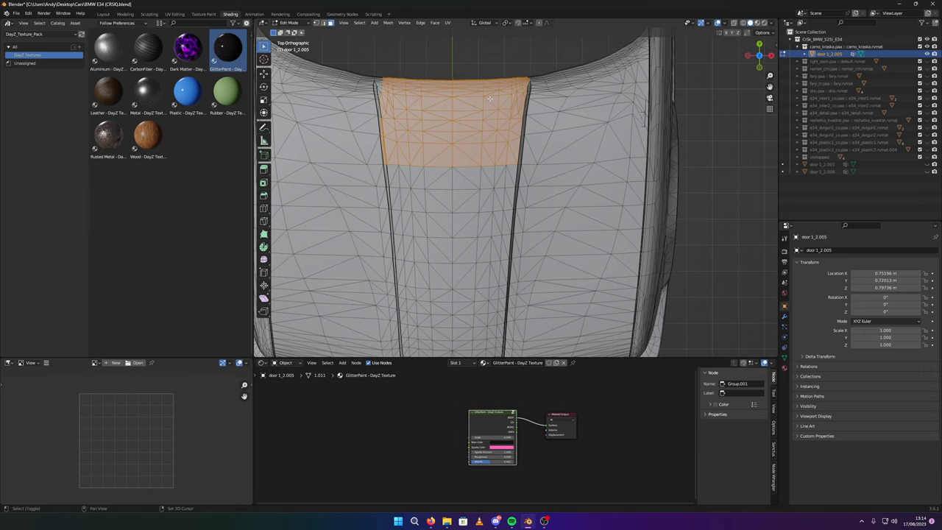
pyautogui.moveTo(383, 94)
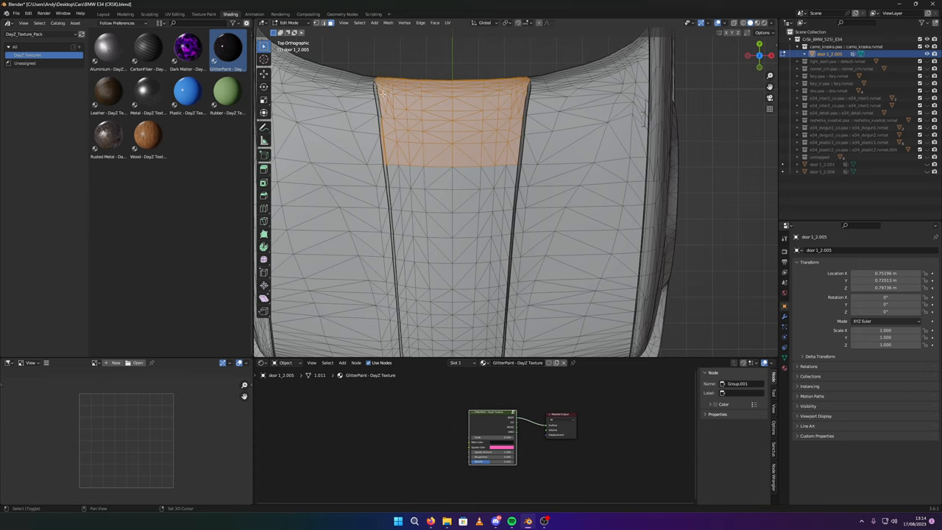
pyautogui.moveTo(392, 114)
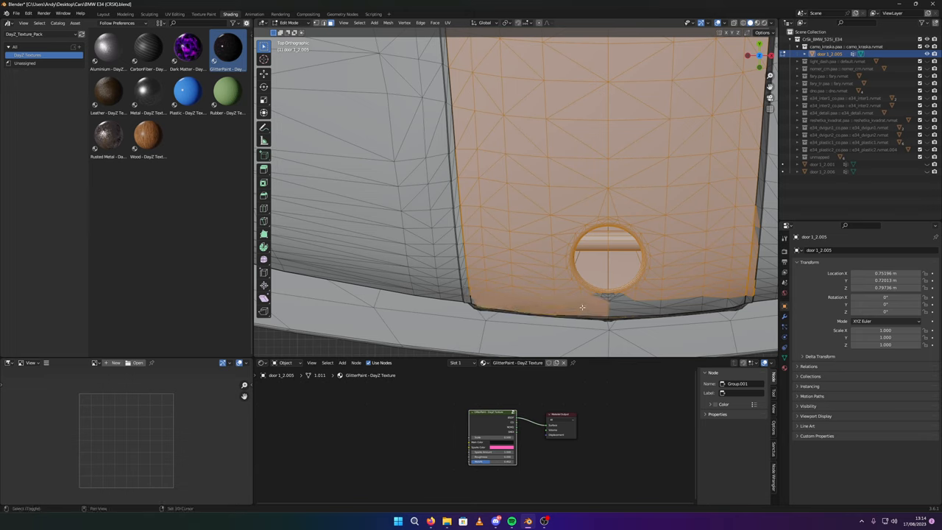
pyautogui.moveTo(582, 308); pyautogui.dragTo(681, 309)
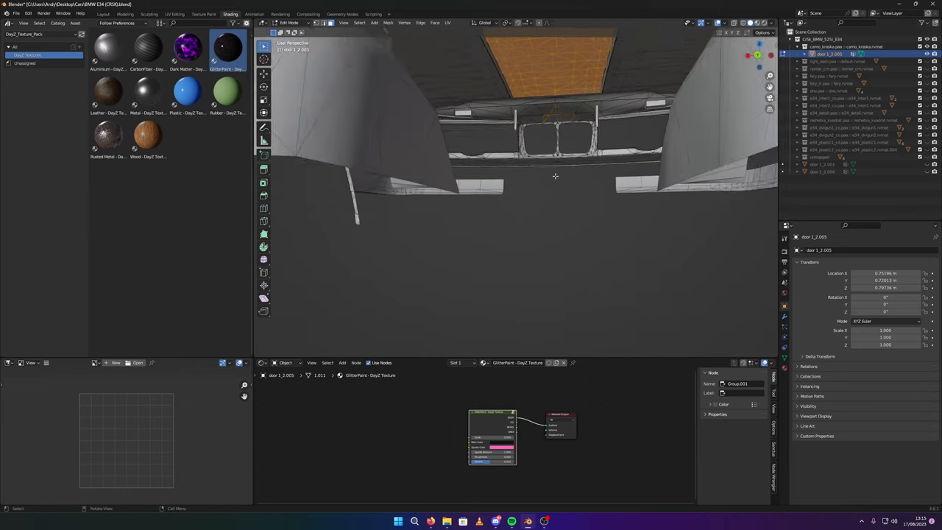
# - Add the remaining hood faces to the selection and view the strip from the front
pyautogui.click(744, 24)
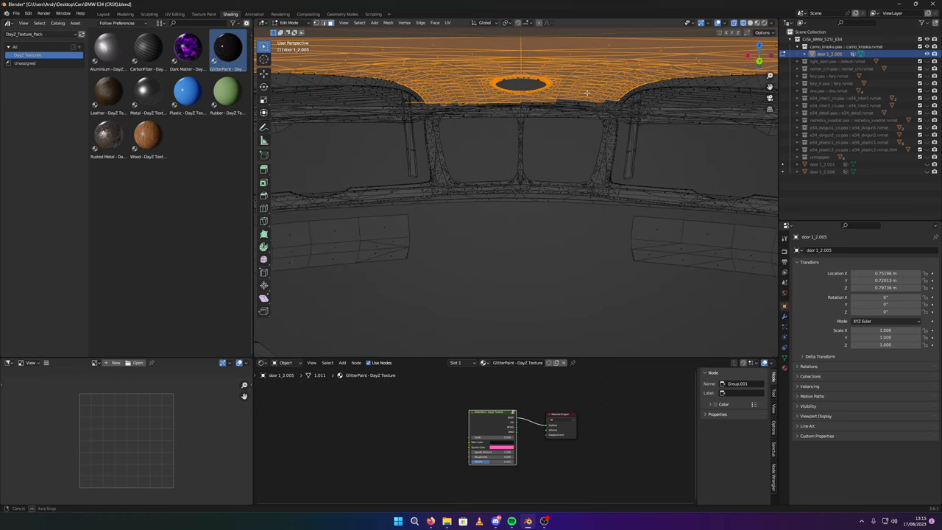
pyautogui.moveTo(700, 58)
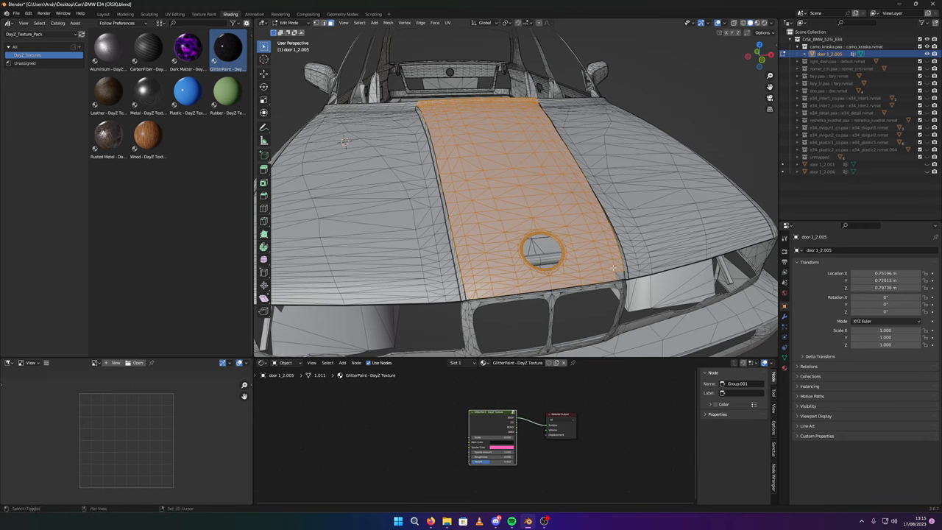
pyautogui.moveTo(616, 265); pyautogui.dragTo(530, 236)
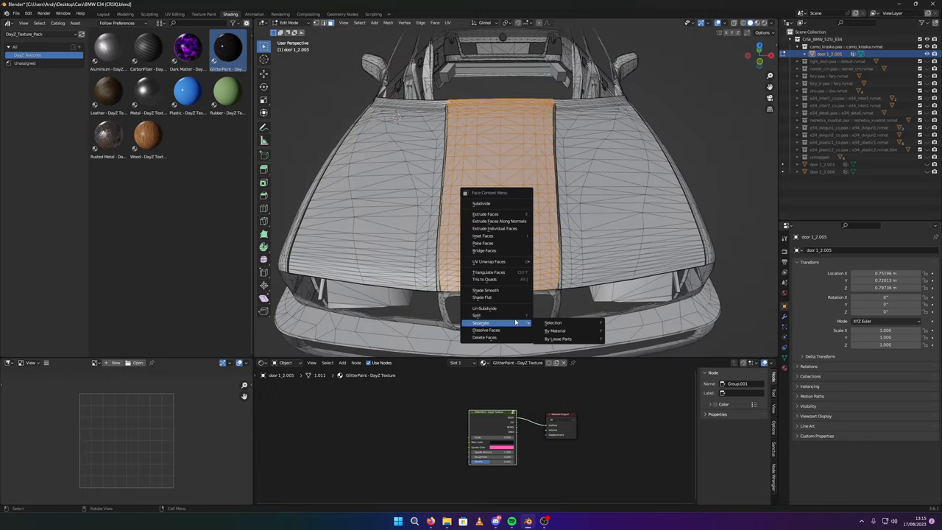
# - Separate the hood strip into its own object and set the ColorPaint body colour
pyautogui.click(554, 322)
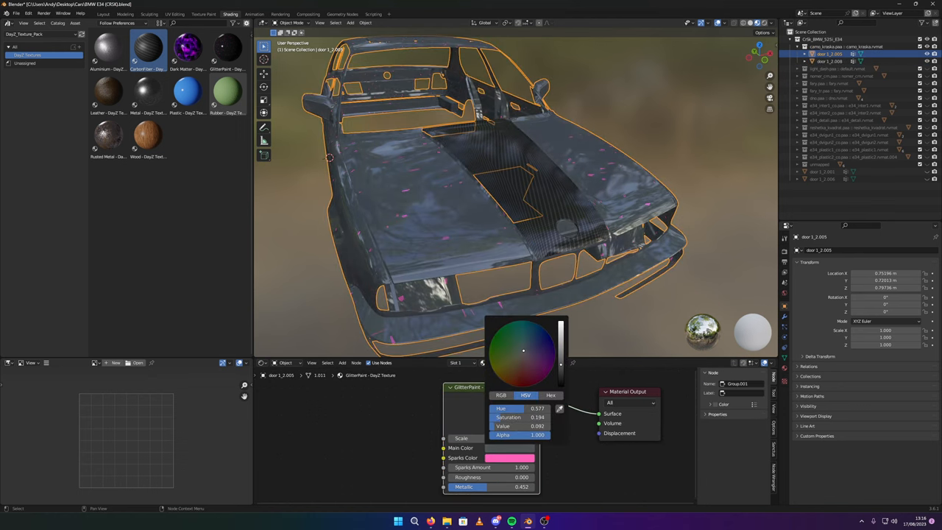
pyautogui.click(533, 379)
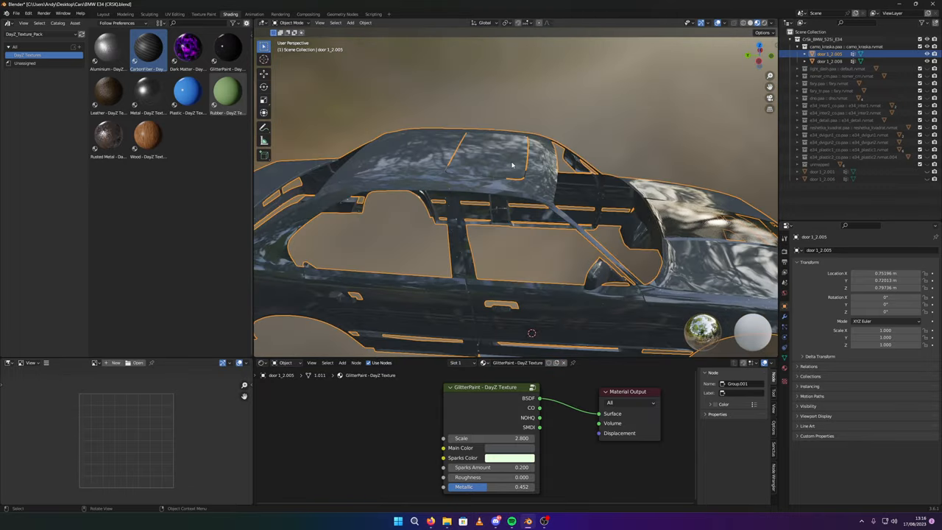
# - Separate the sunroof faces into a new object and give it the Wood material
pyautogui.press('Tab')
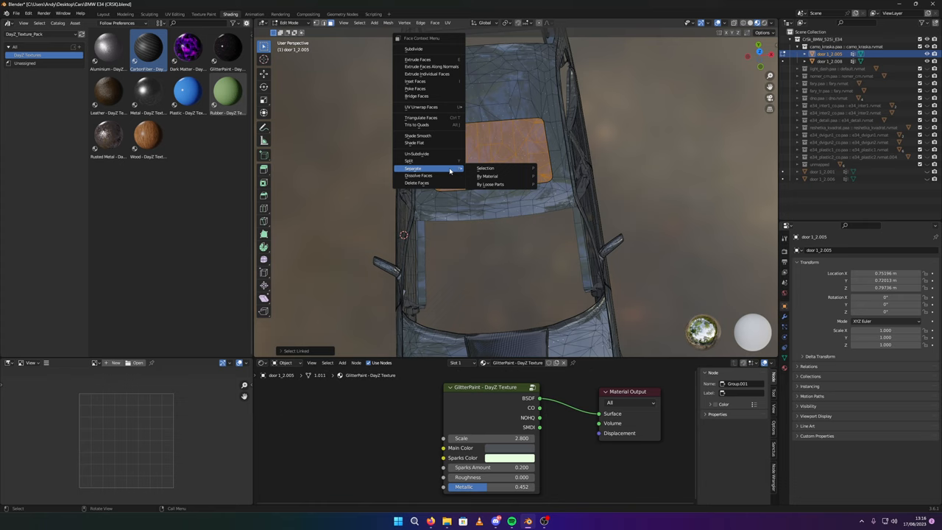
pyautogui.click(491, 184)
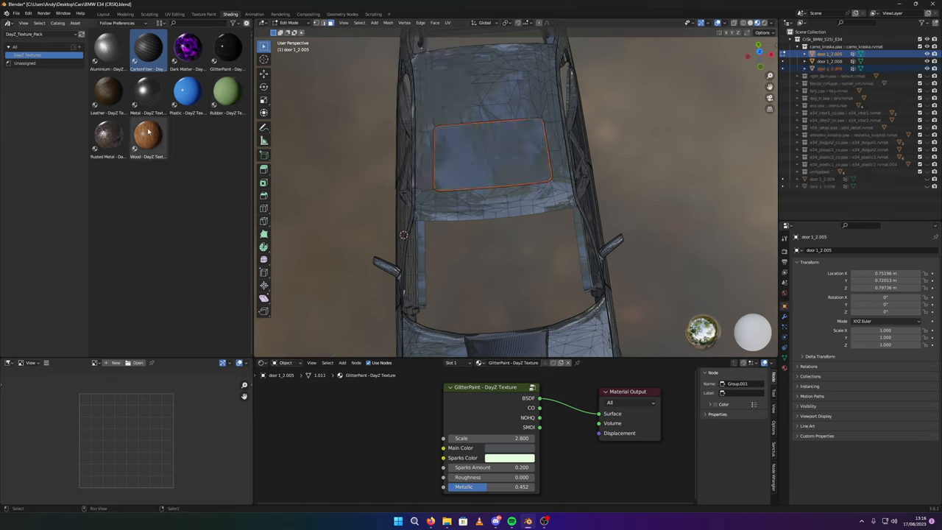
pyautogui.click(109, 136)
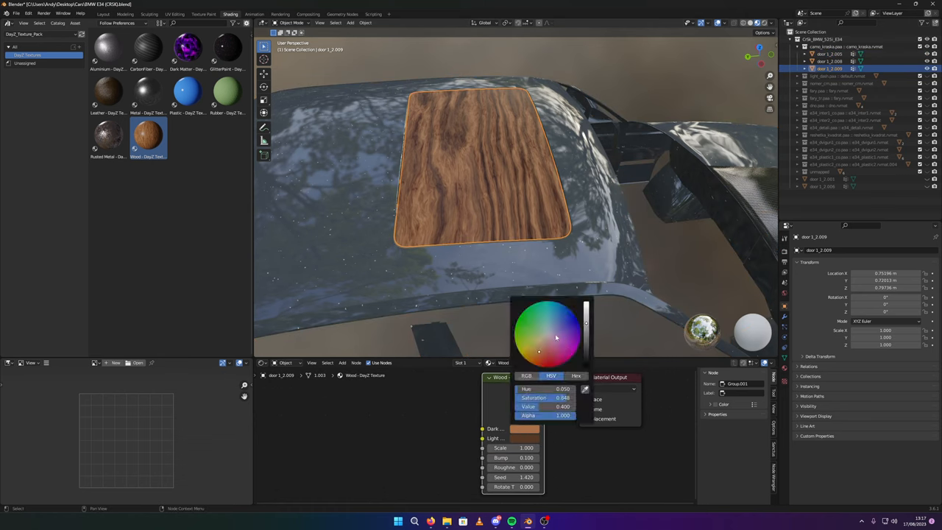
# - Tune the wood grain colour to pale grey and adjust the pattern scale
pyautogui.click(548, 327)
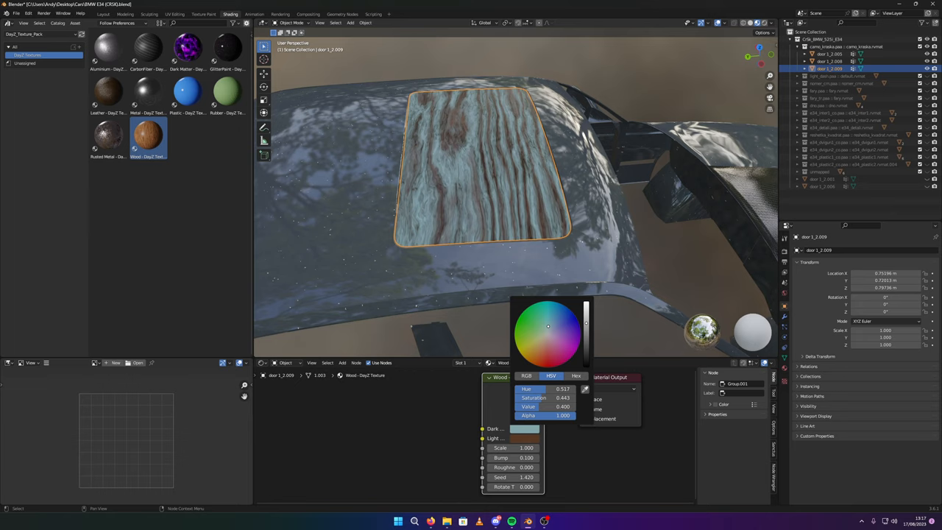
pyautogui.click(548, 330)
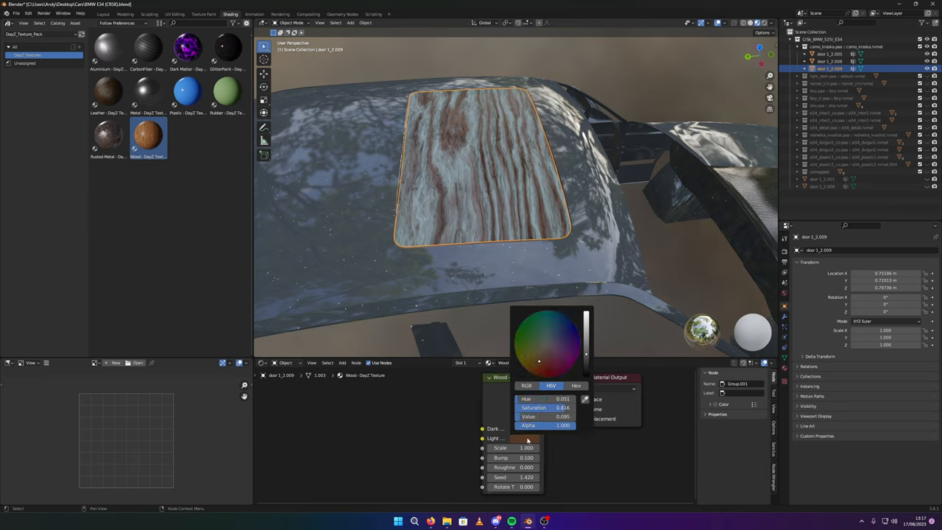
pyautogui.click(548, 344)
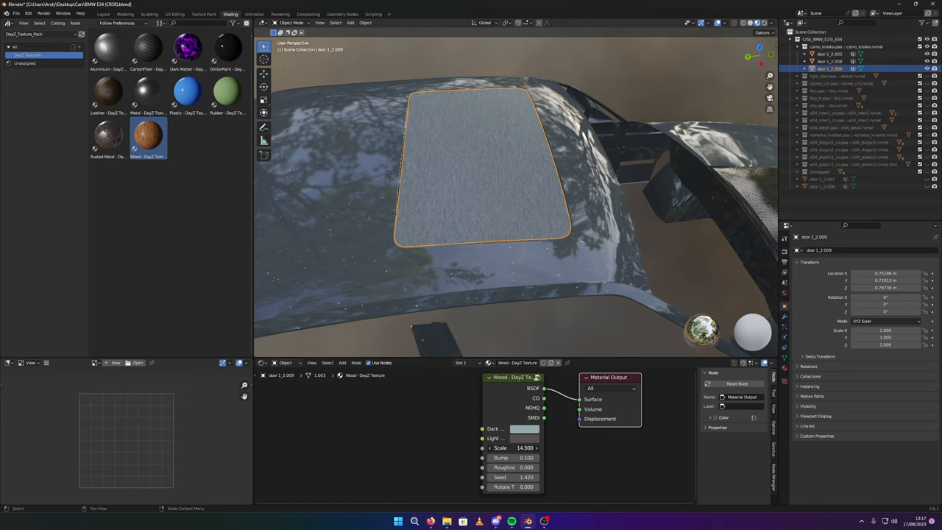
pyautogui.click(524, 448)
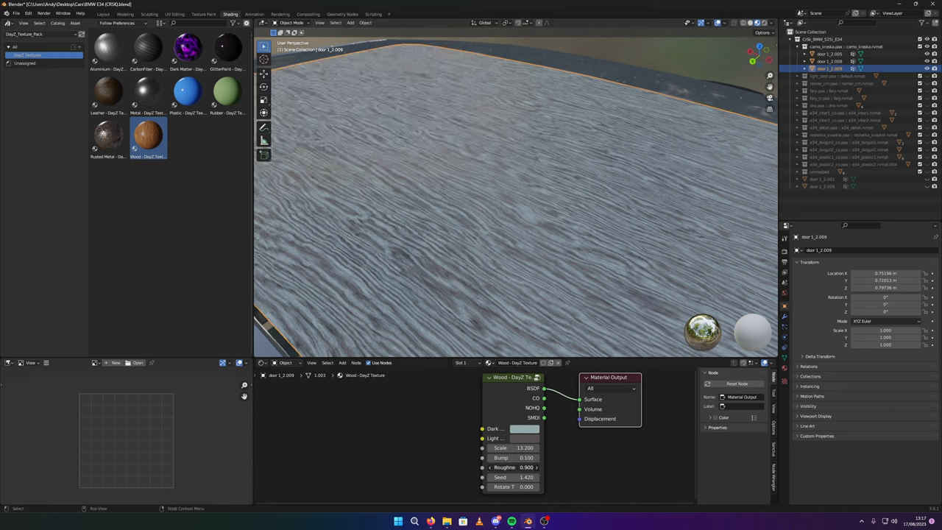
# - Adjust the wood material's bump strength value
pyautogui.click(515, 457)
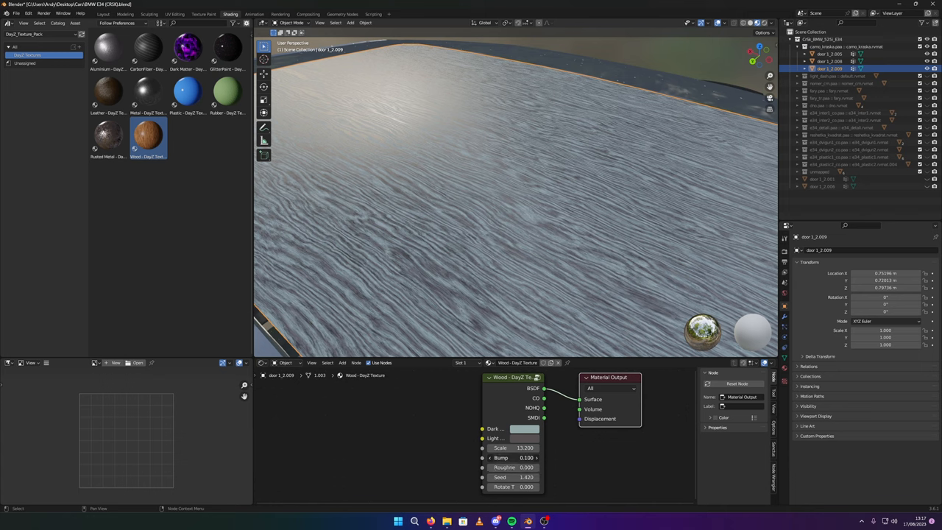
pyautogui.click(527, 458)
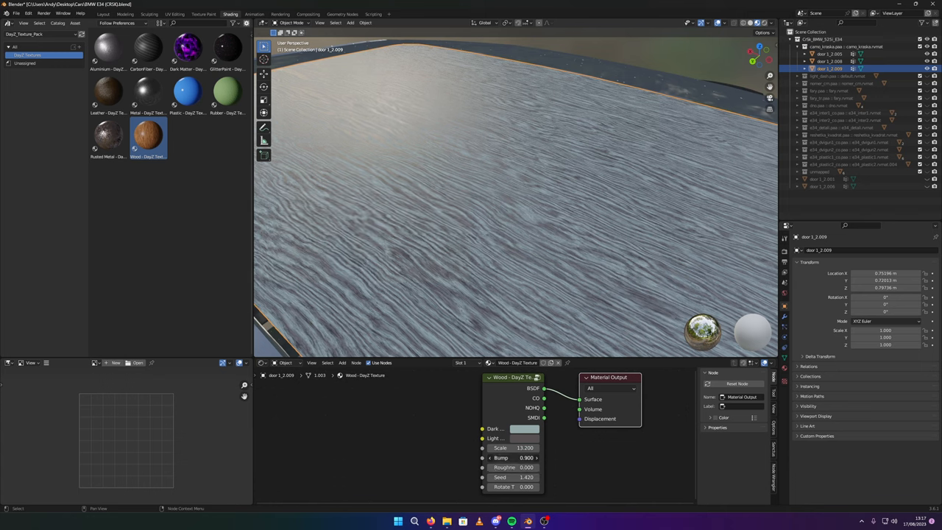
pyautogui.click(512, 458)
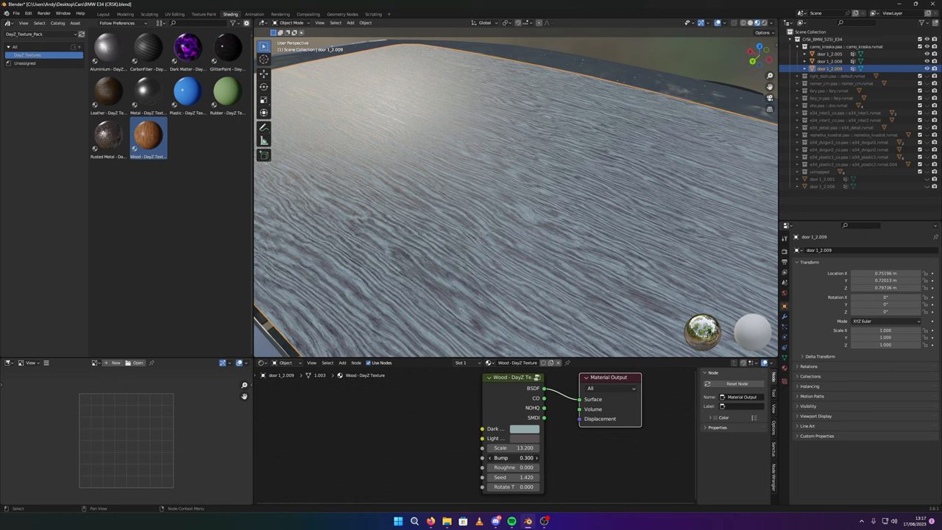
pyautogui.click(513, 458)
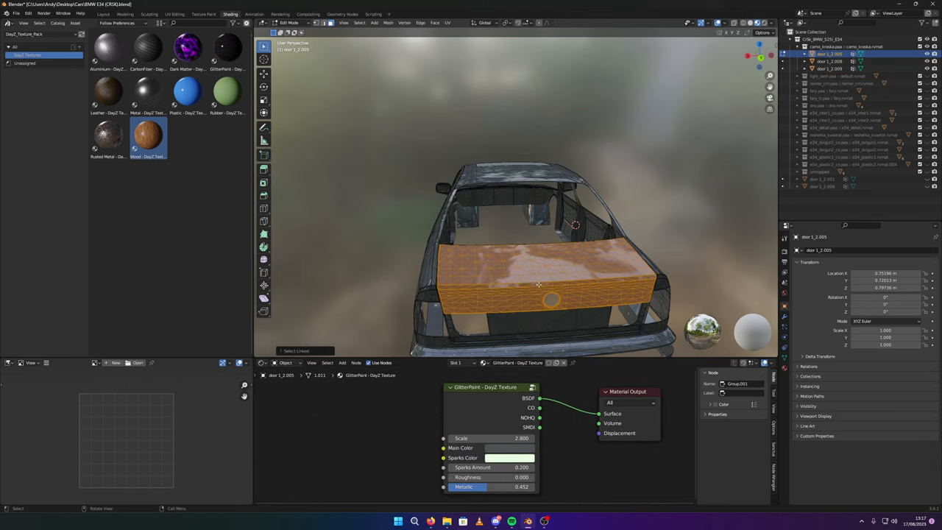
# - Separate the selected cargo-block faces into their own object via Separate > Selection
pyautogui.moveTo(552, 257); pyautogui.dragTo(567, 235)
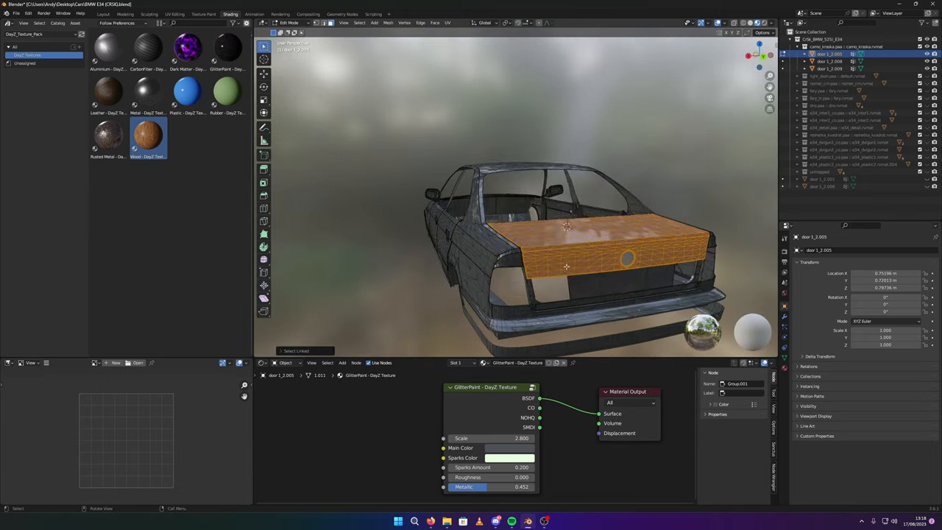
pyautogui.rightClick(567, 267)
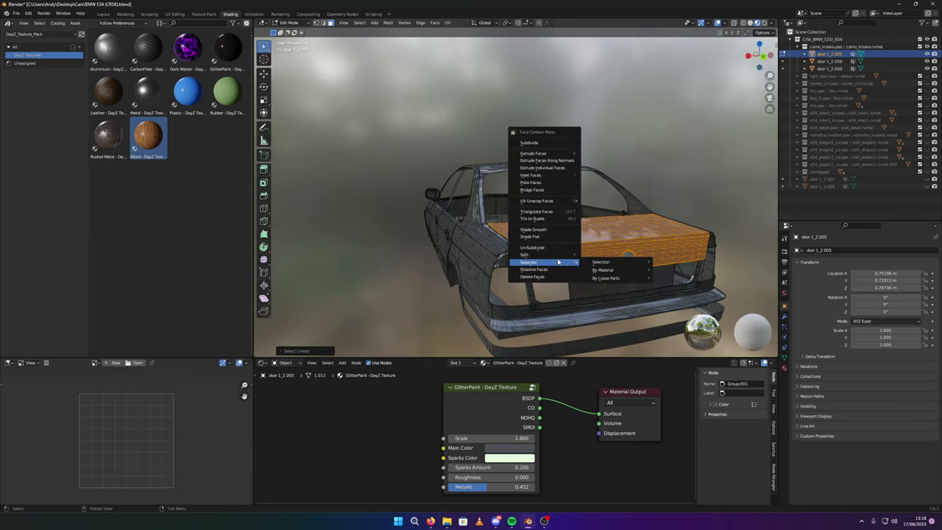
pyautogui.click(601, 263)
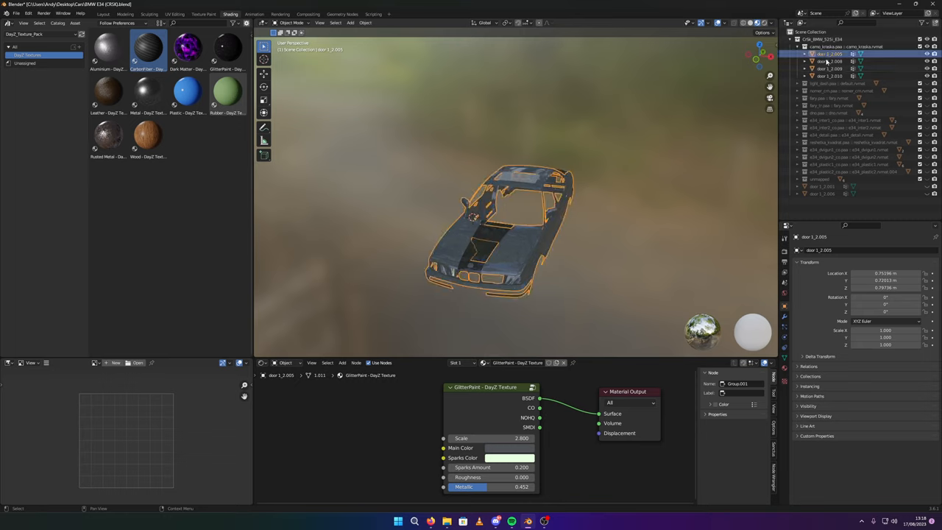
# - Join the selected body parts into a single Car_body object
pyautogui.click(831, 76)
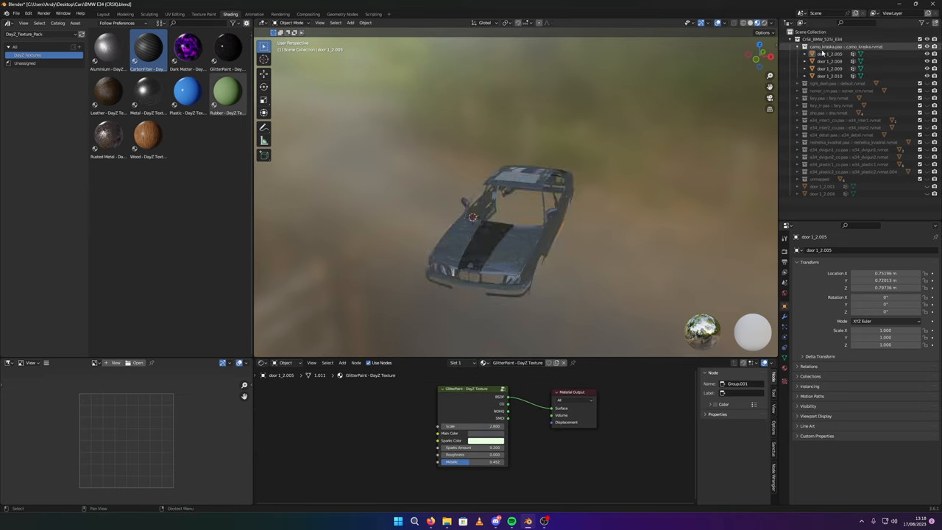
pyautogui.click(830, 69)
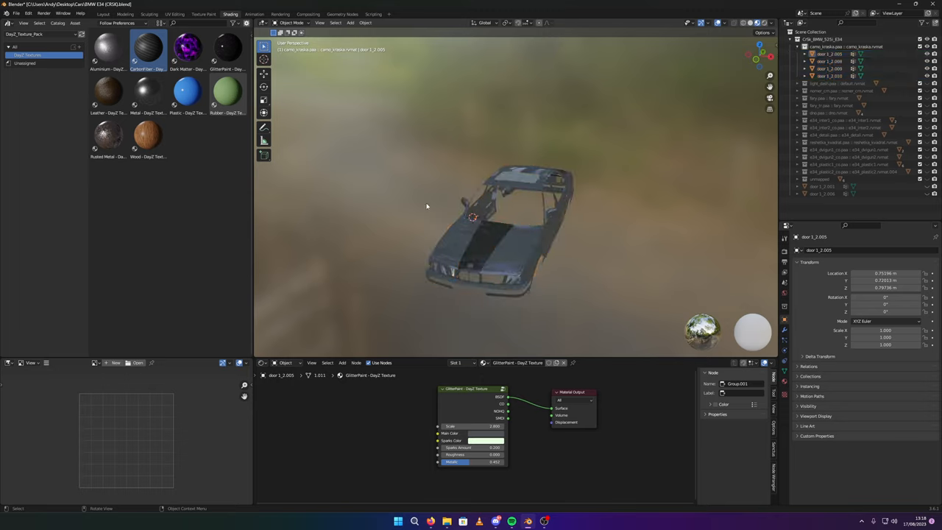
pyautogui.click(503, 235)
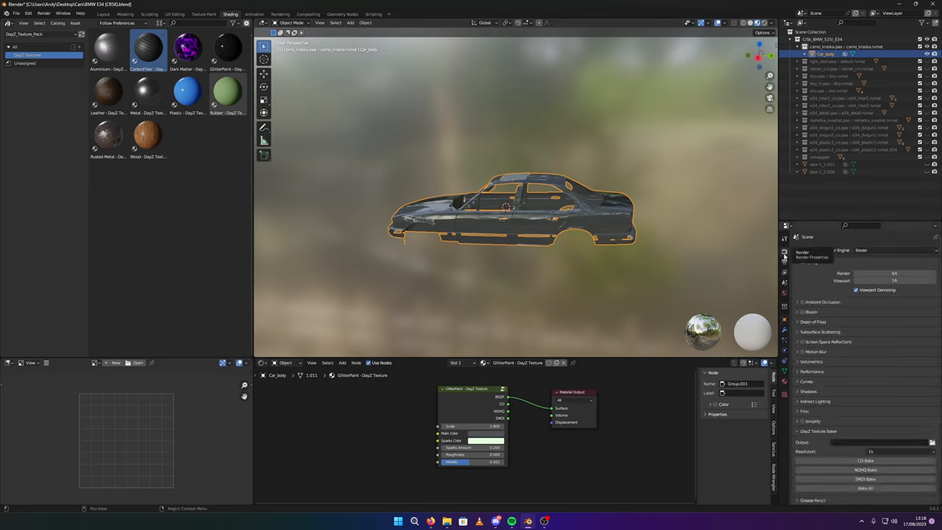
# - Set Desktop/Tutorial bake as the Texture Bake output folder
pyautogui.scroll(-3)
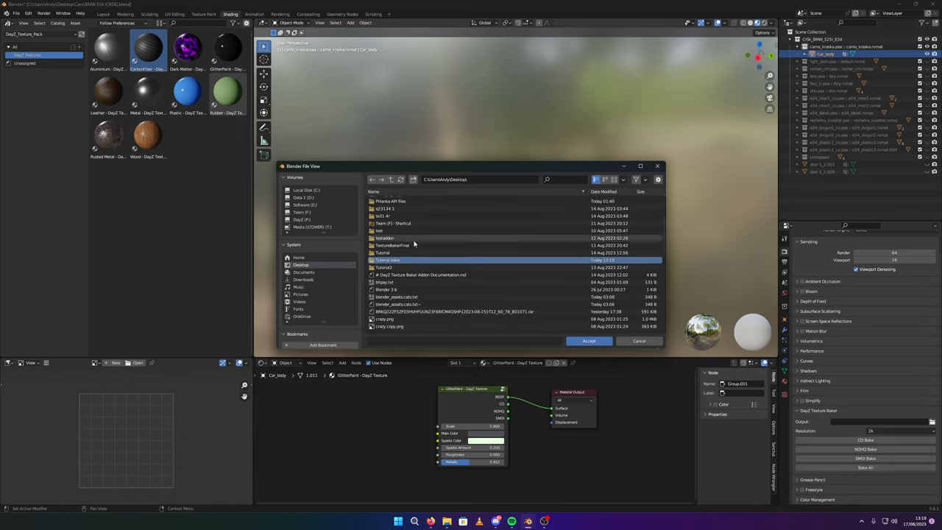
pyautogui.doubleClick(389, 259)
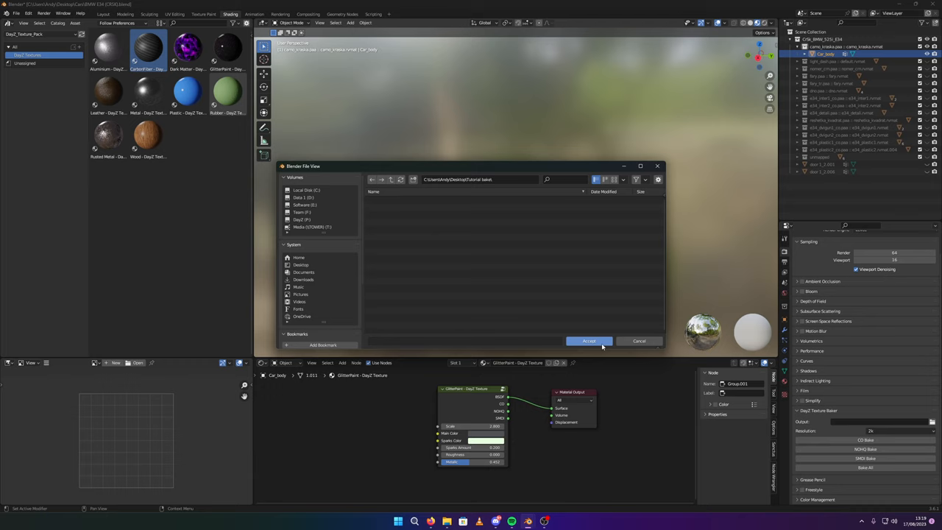
pyautogui.click(589, 342)
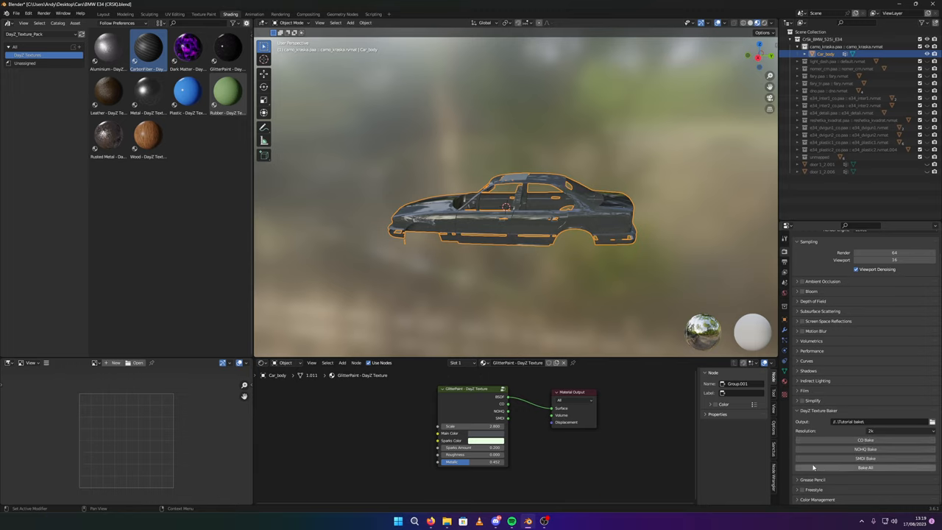
pyautogui.moveTo(874, 470)
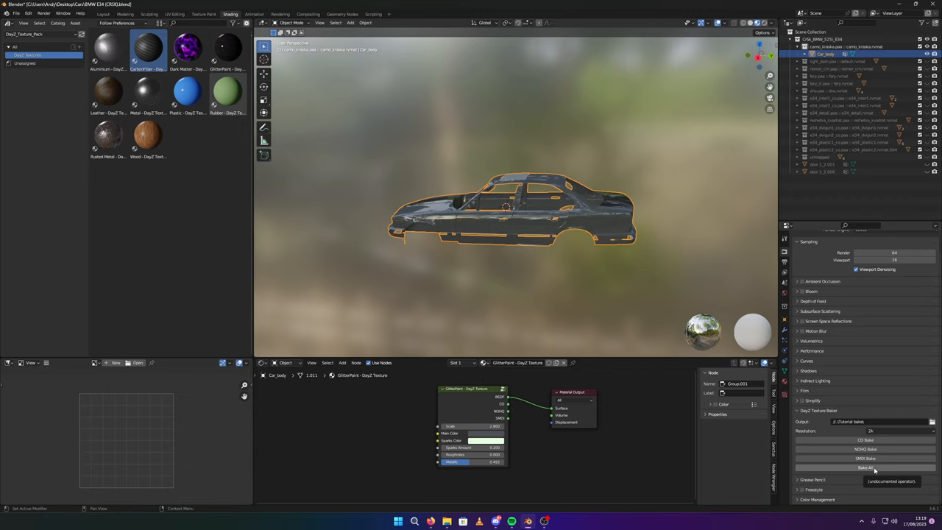
# - Run Bake All to produce the 2K car body color, normal and metallic/roughness maps
pyautogui.click(865, 468)
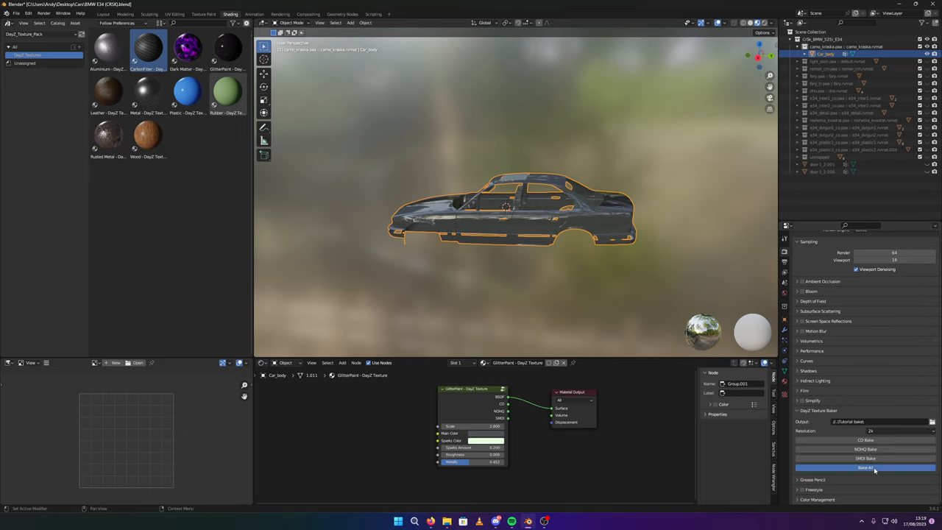
pyautogui.moveTo(795, 498)
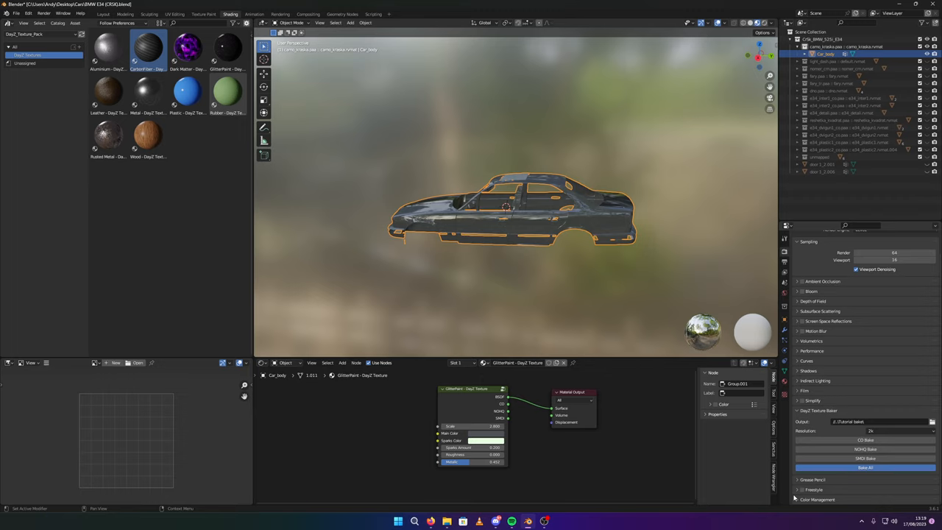
pyautogui.click(866, 468)
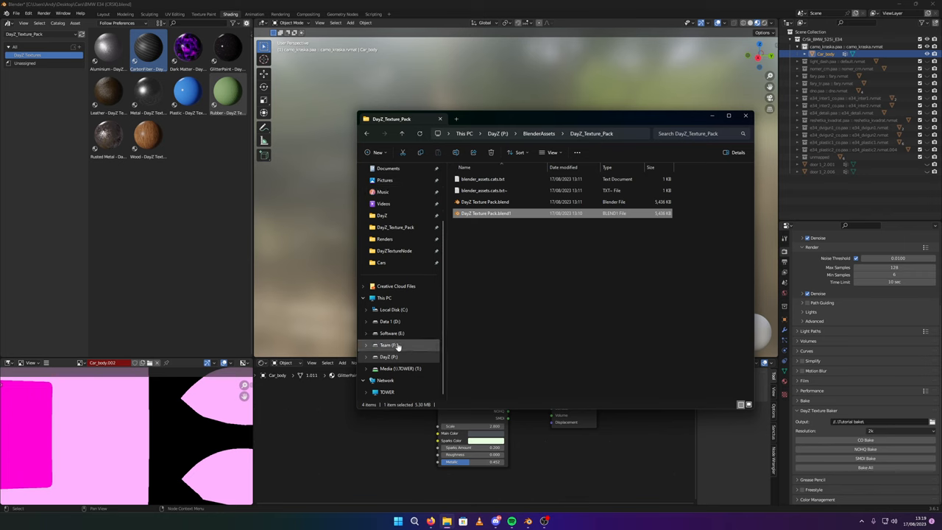
# - Preview both baked Car_body PNG maps in Desktop > Tutorial bake, then close the viewer
pyautogui.click(384, 215)
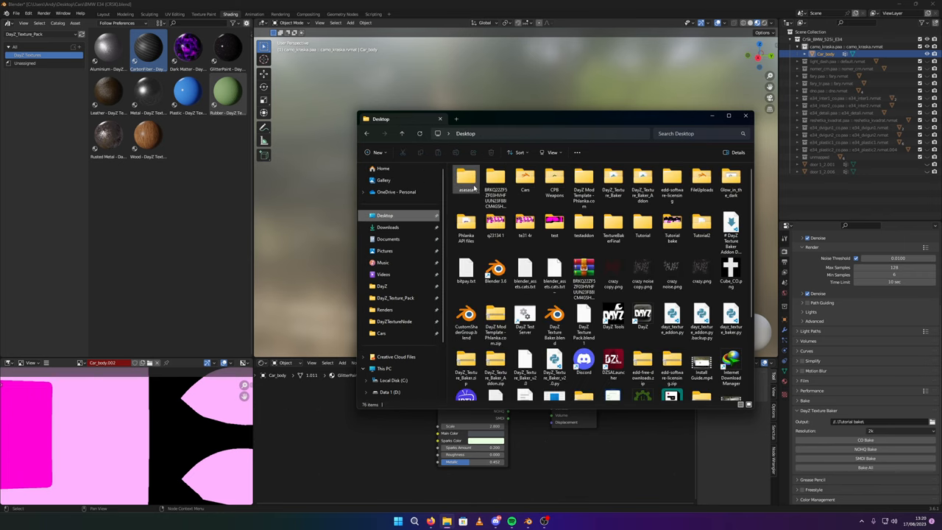
pyautogui.click(671, 224)
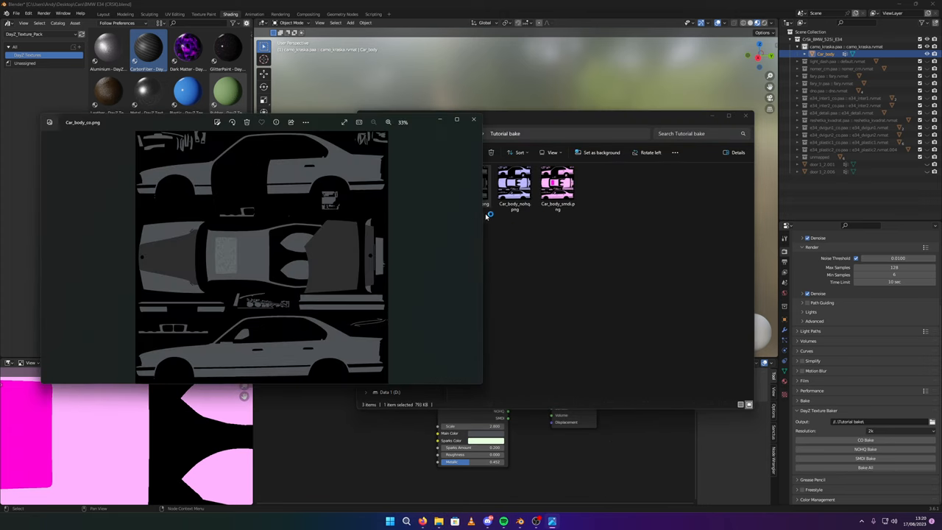
pyautogui.scroll(3)
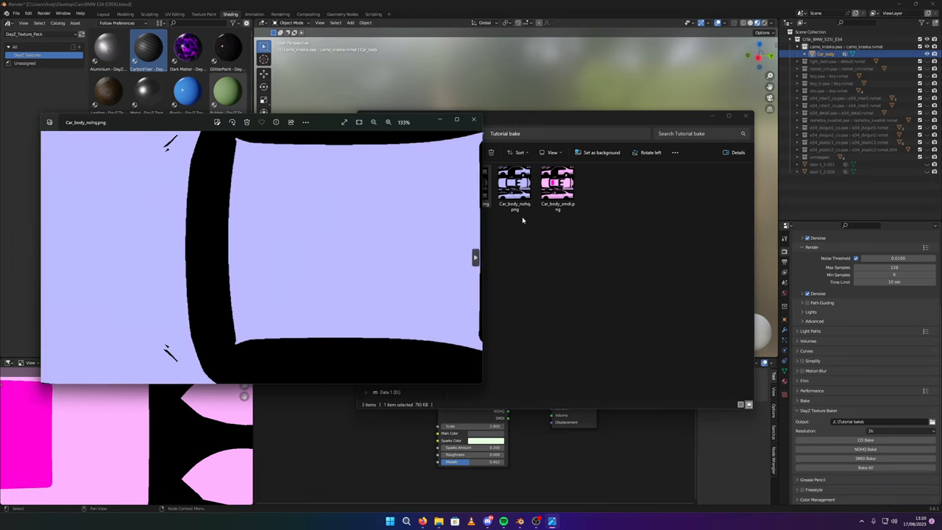
pyautogui.scroll(-3)
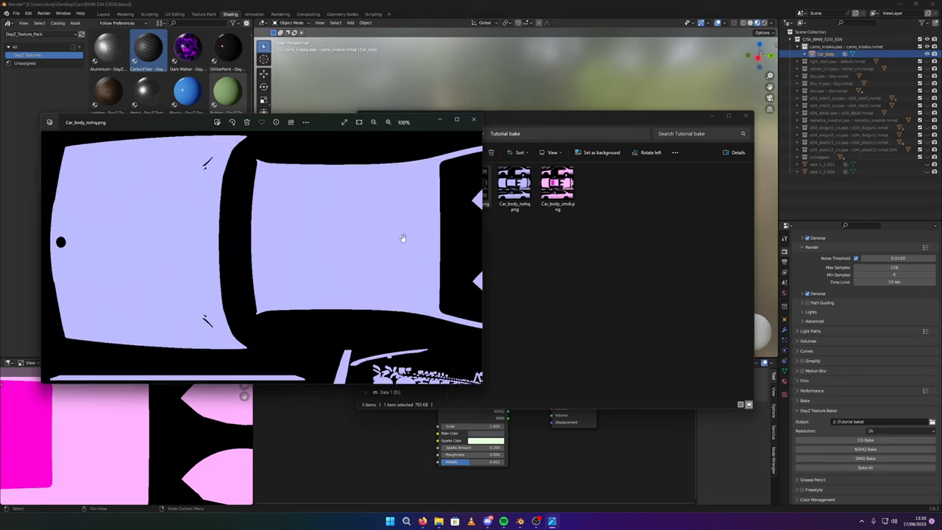
pyautogui.click(558, 184)
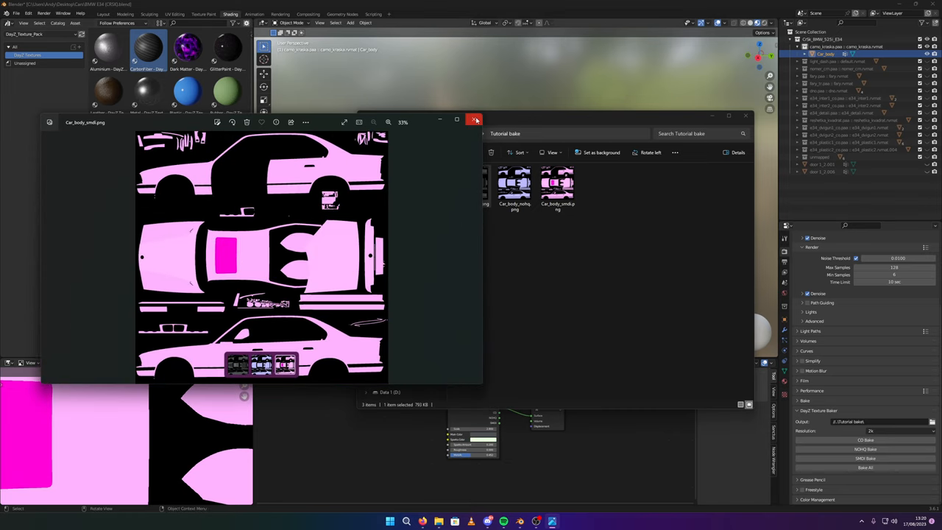
pyautogui.click(475, 121)
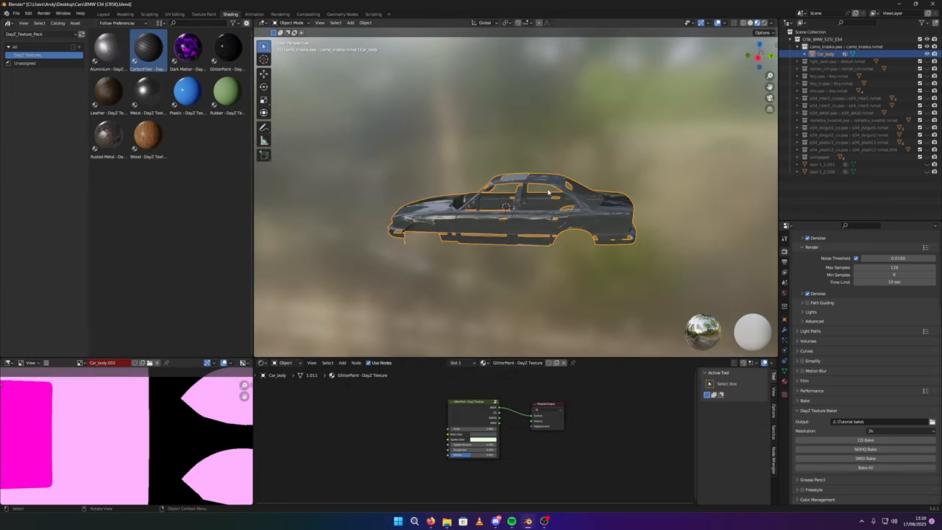
# - Orbit the car body in Blender to view it from another angle
pyautogui.moveTo(516, 206); pyautogui.dragTo(530, 213)
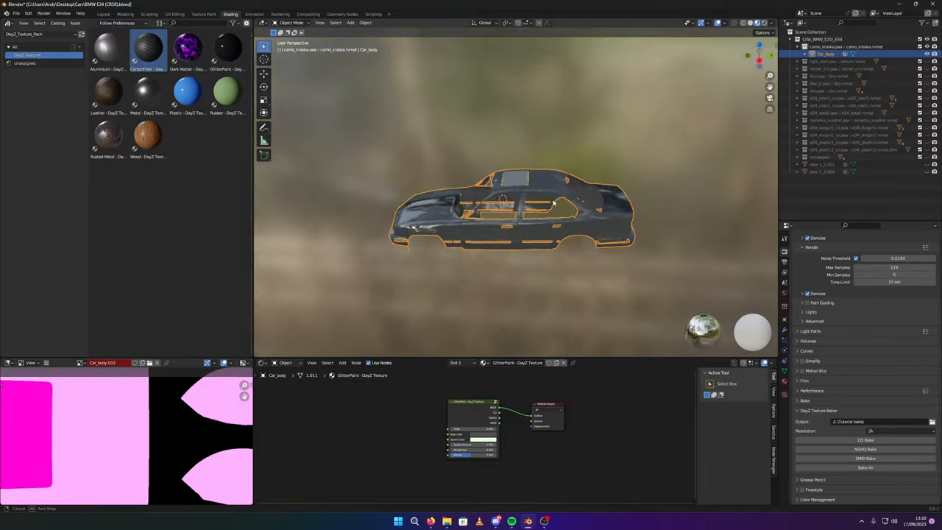